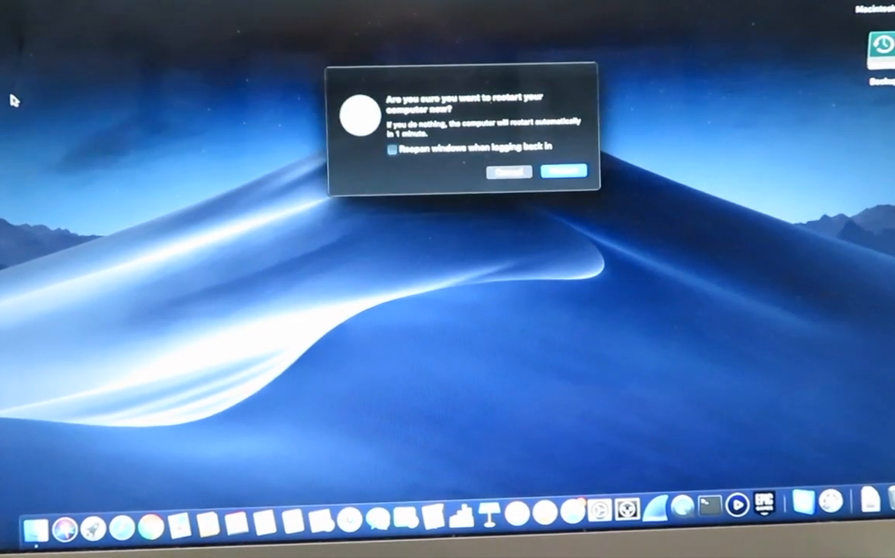
# Confirm Restart so the MacBook Air reboots into recovery with Command+R held.
pyautogui.click(563, 171)
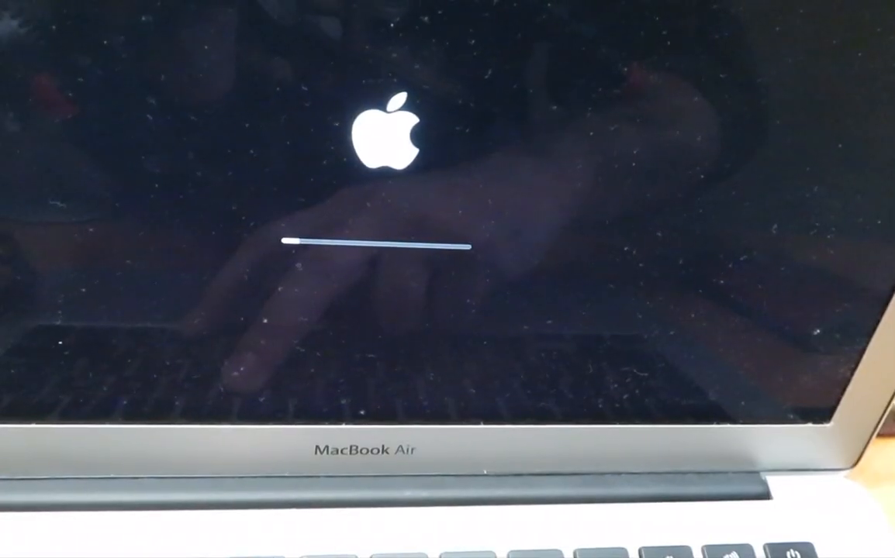